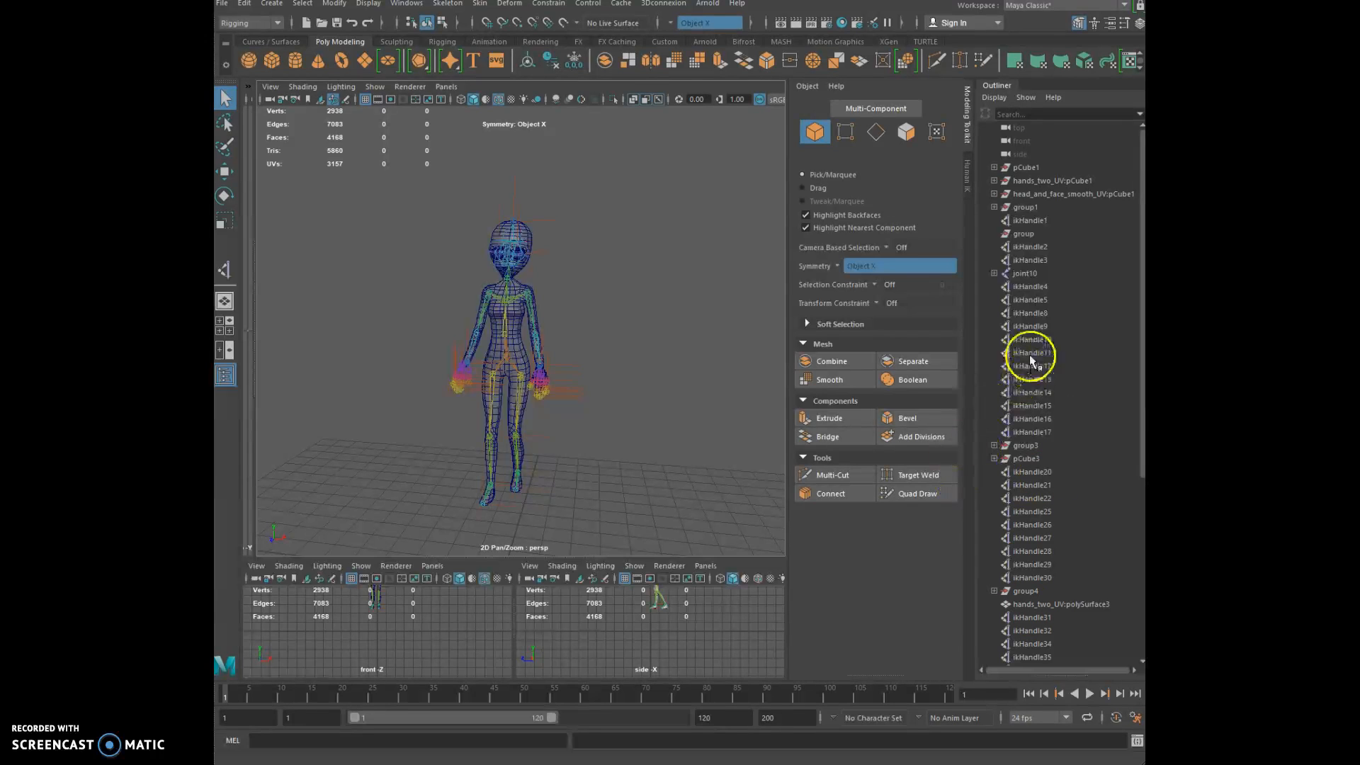
Inspect several IK handles and the character to see which limbs they control
click(1031, 326)
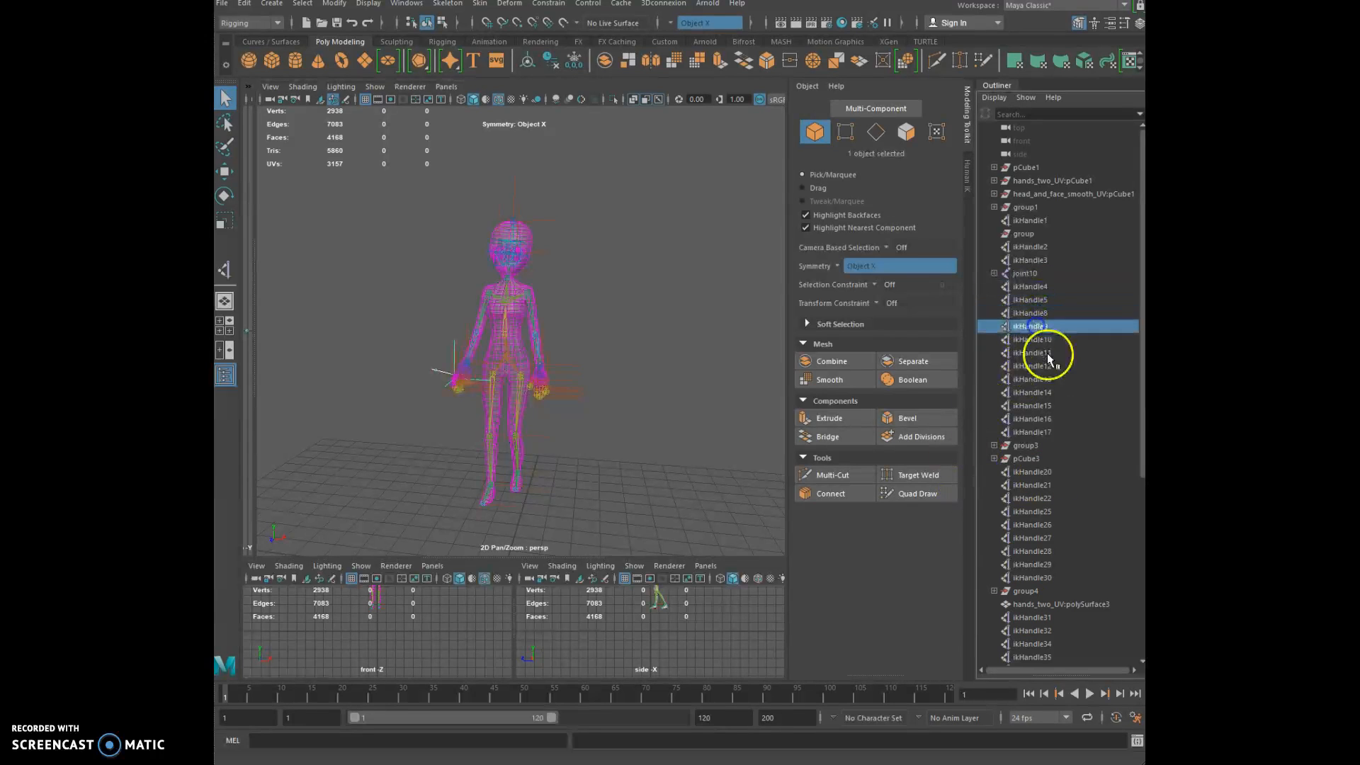
click(1036, 405)
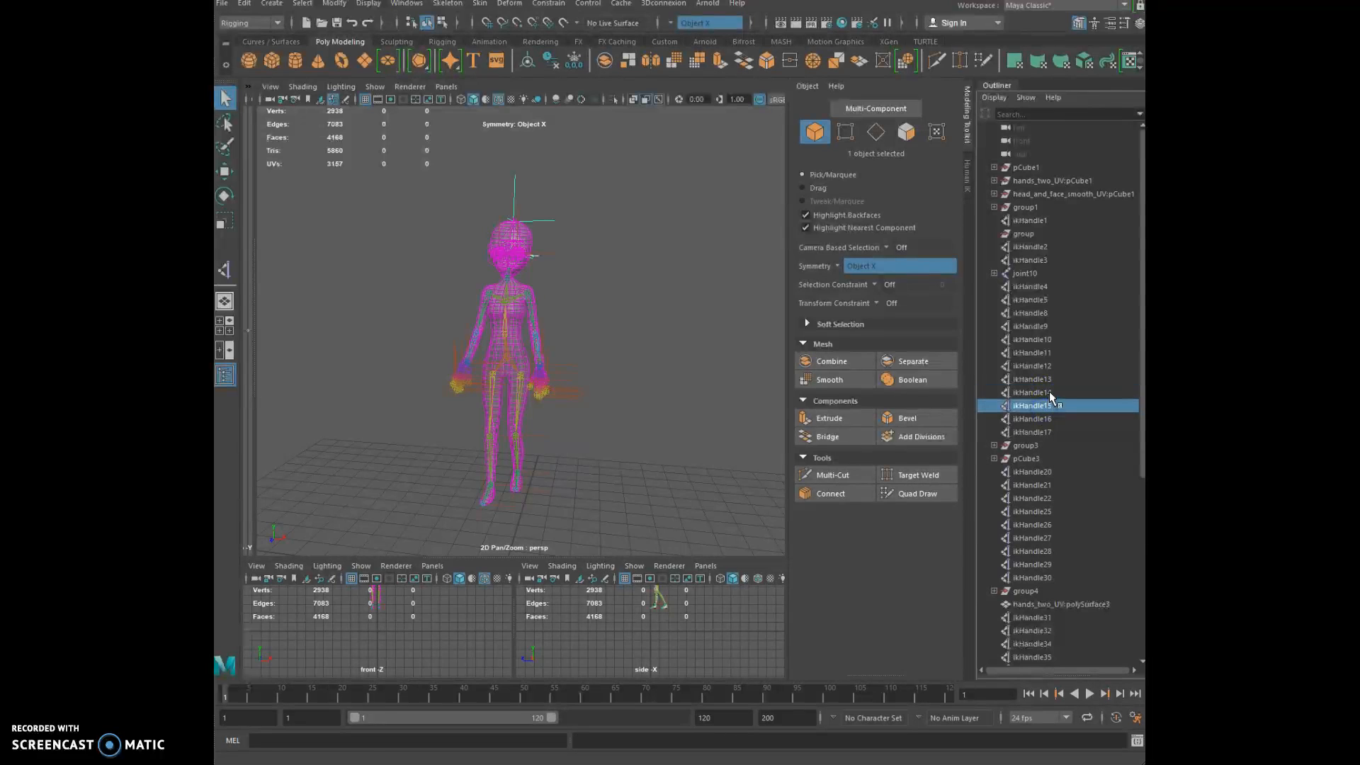
click(405, 3)
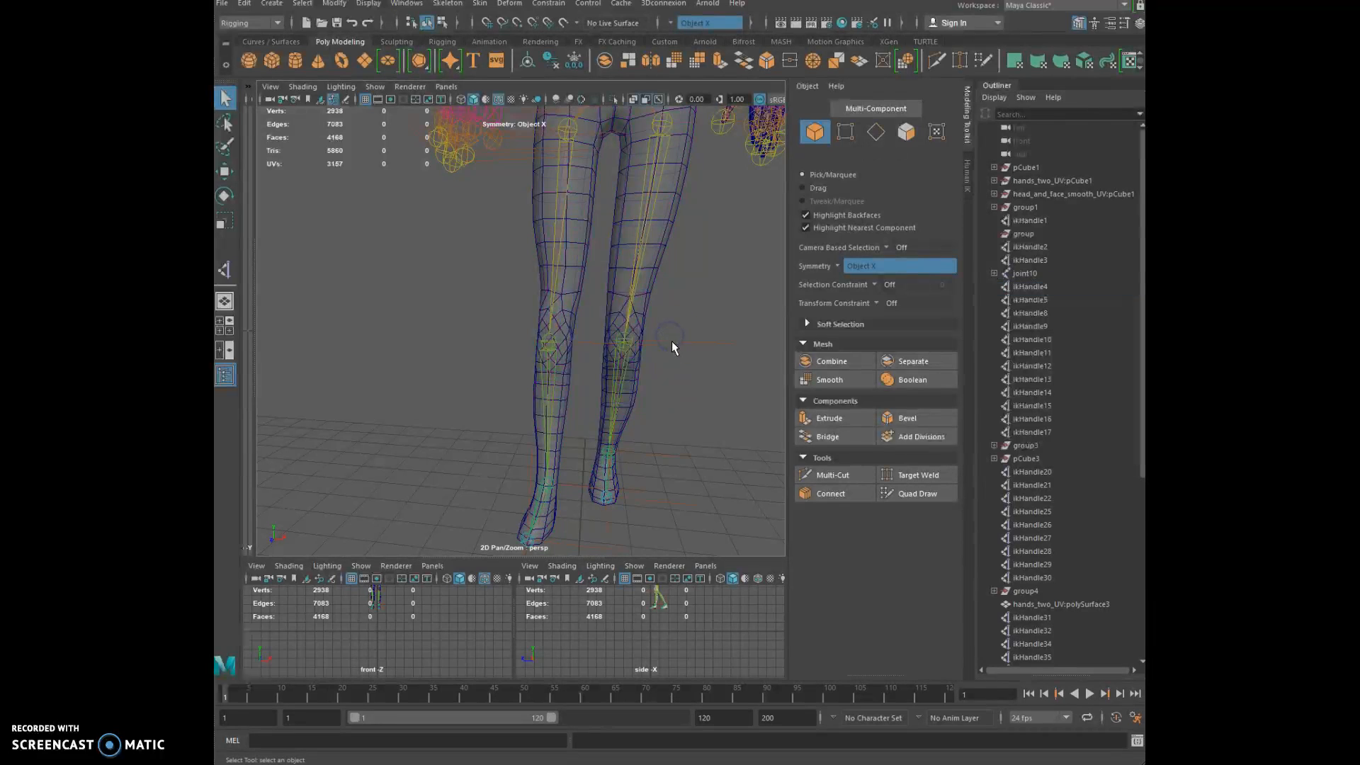
click(668, 128)
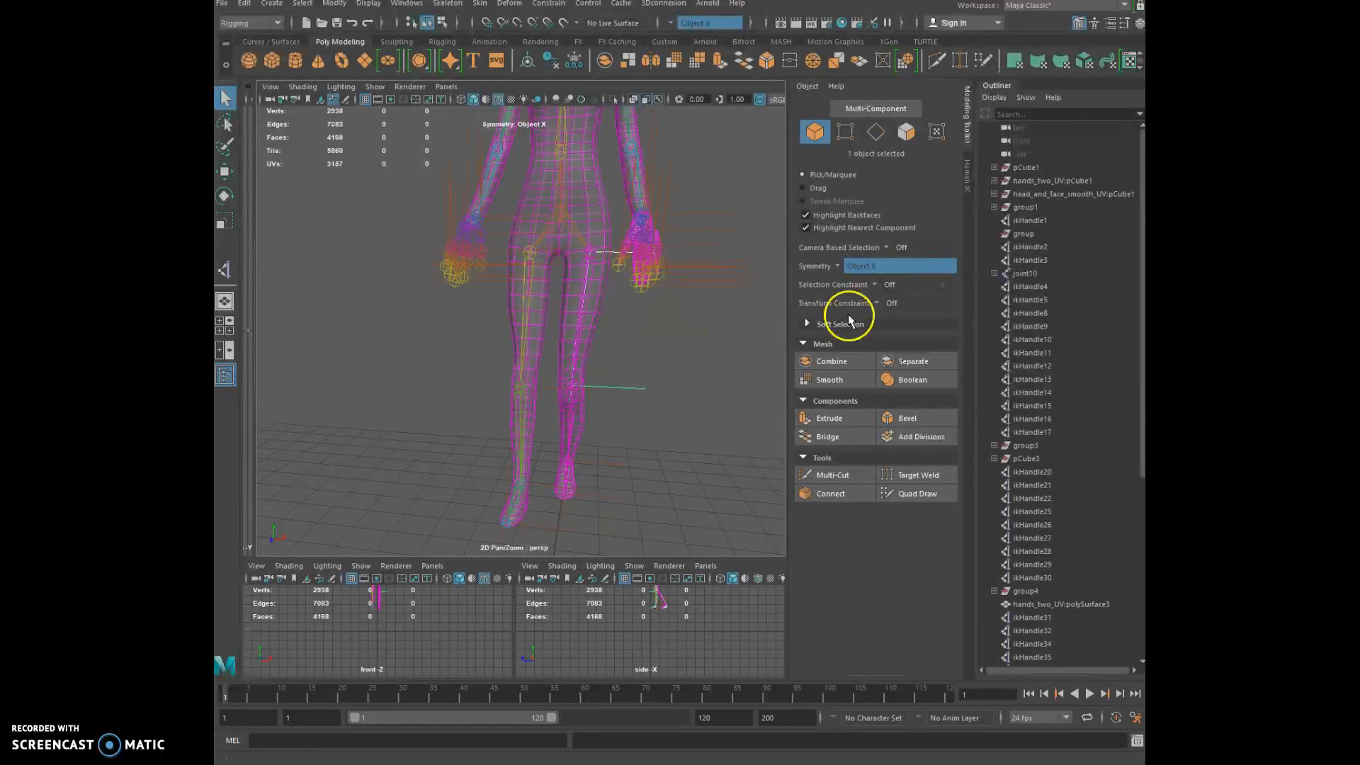
click(1032, 286)
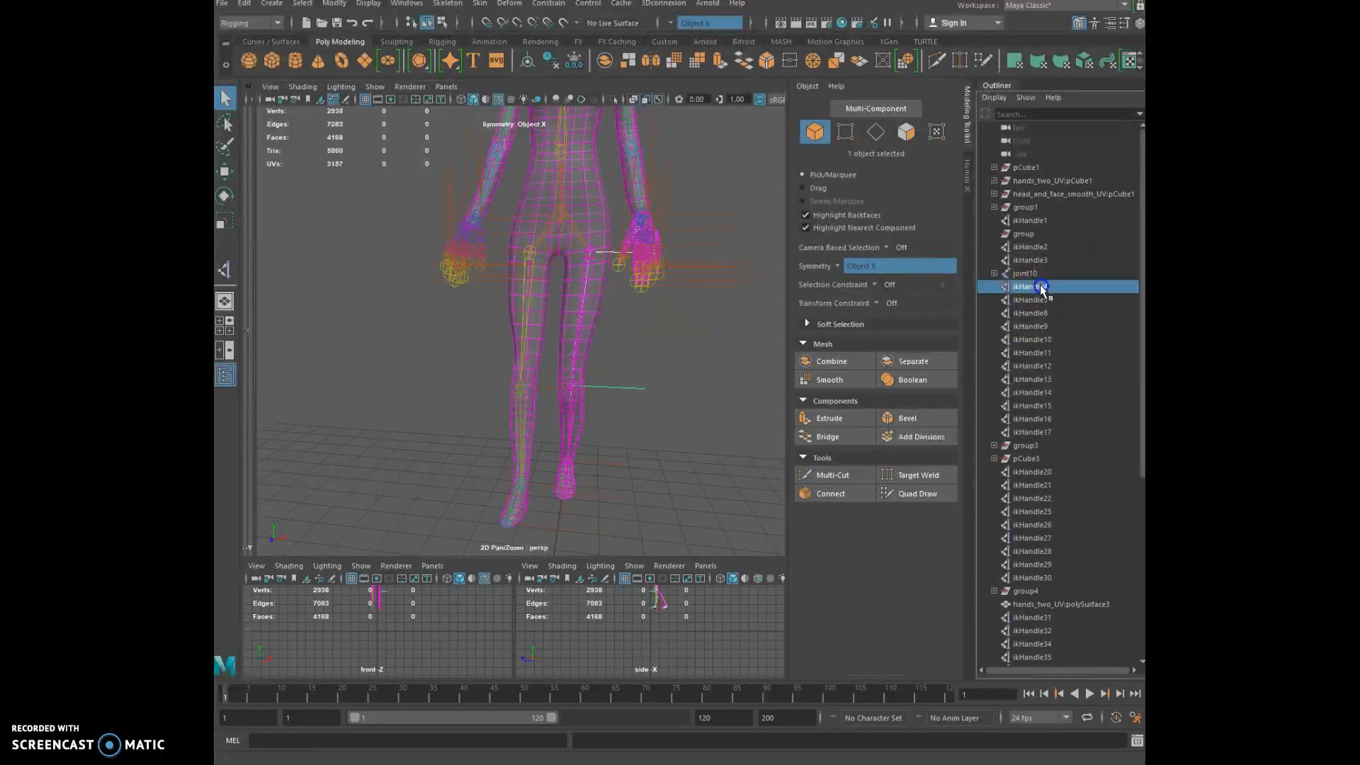
click(1032, 432)
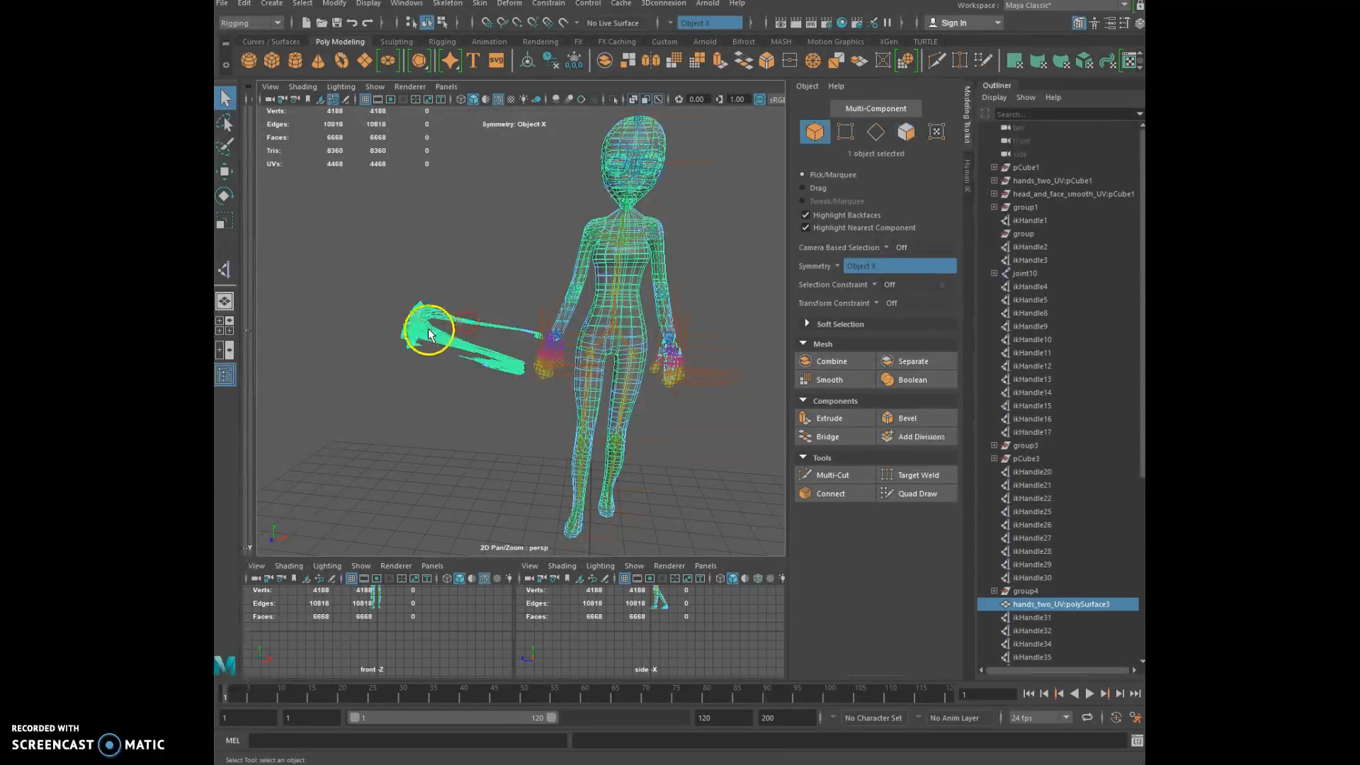
Select the hand mesh faces and duplicate them with Edit Mesh > Duplicate in Modeling
right_click(428, 335)
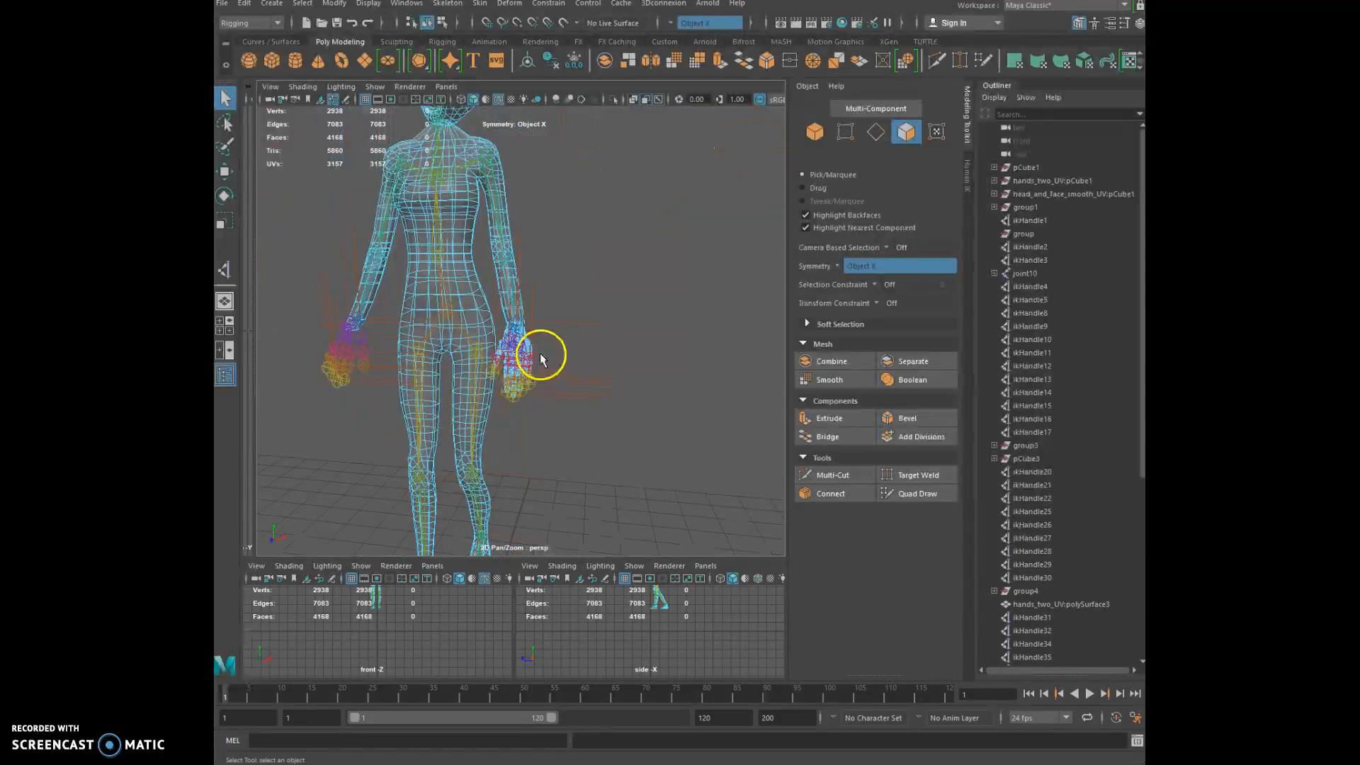
click(521, 356)
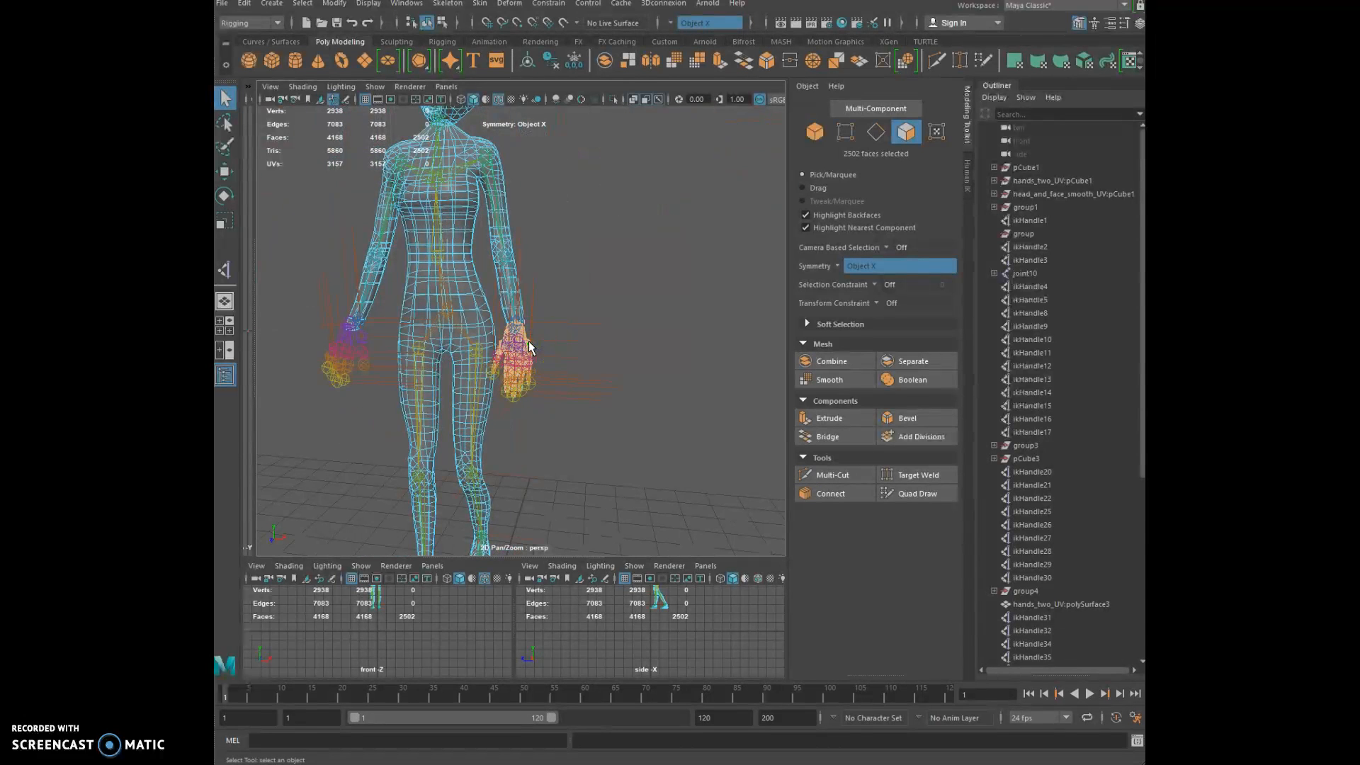
click(252, 23)
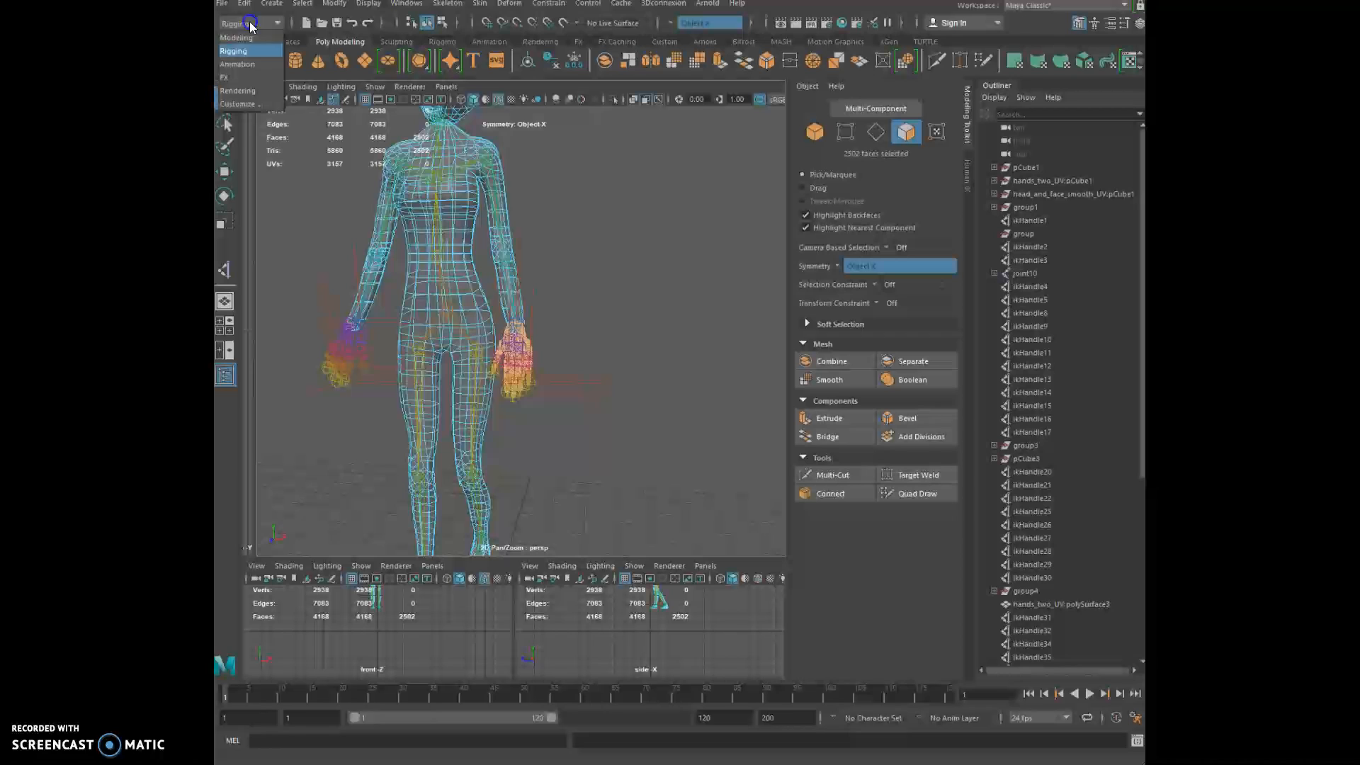
click(445, 3)
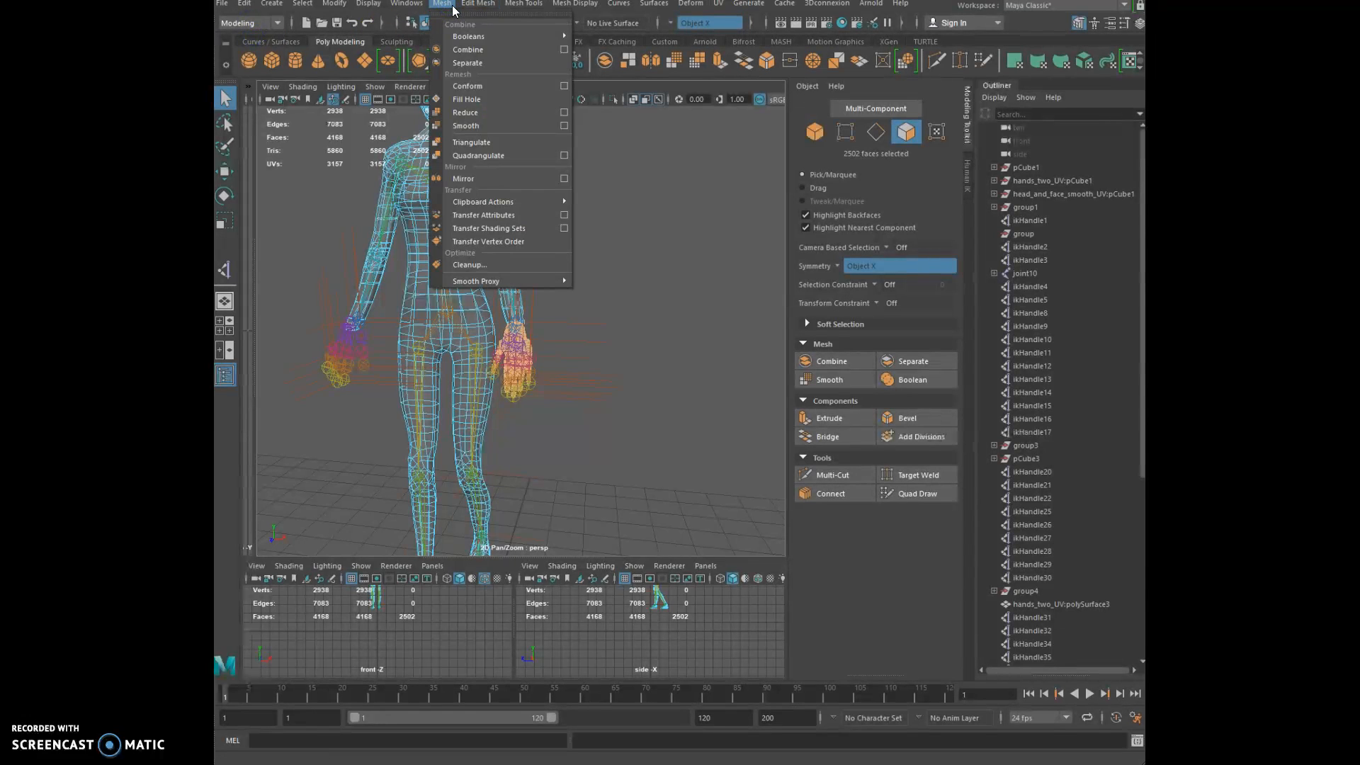
click(476, 3)
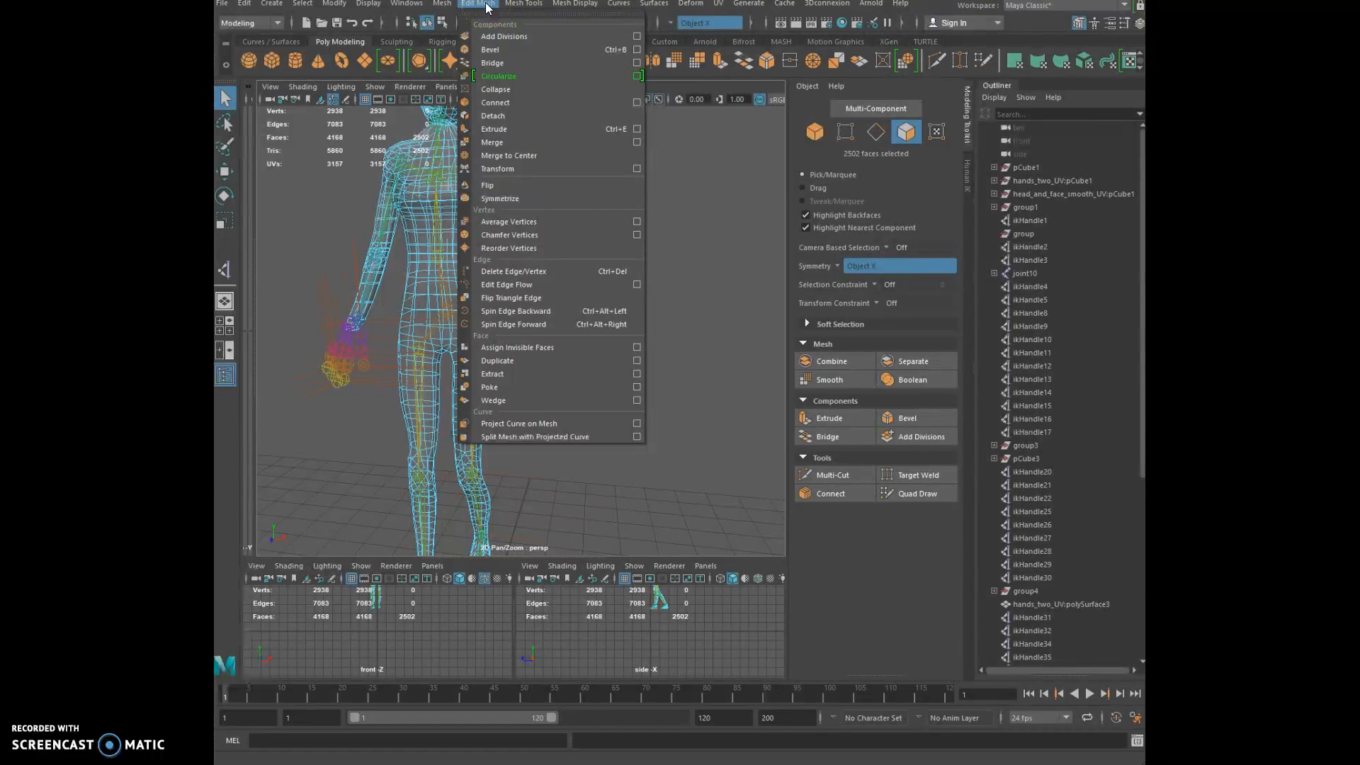
mouse_move(497, 360)
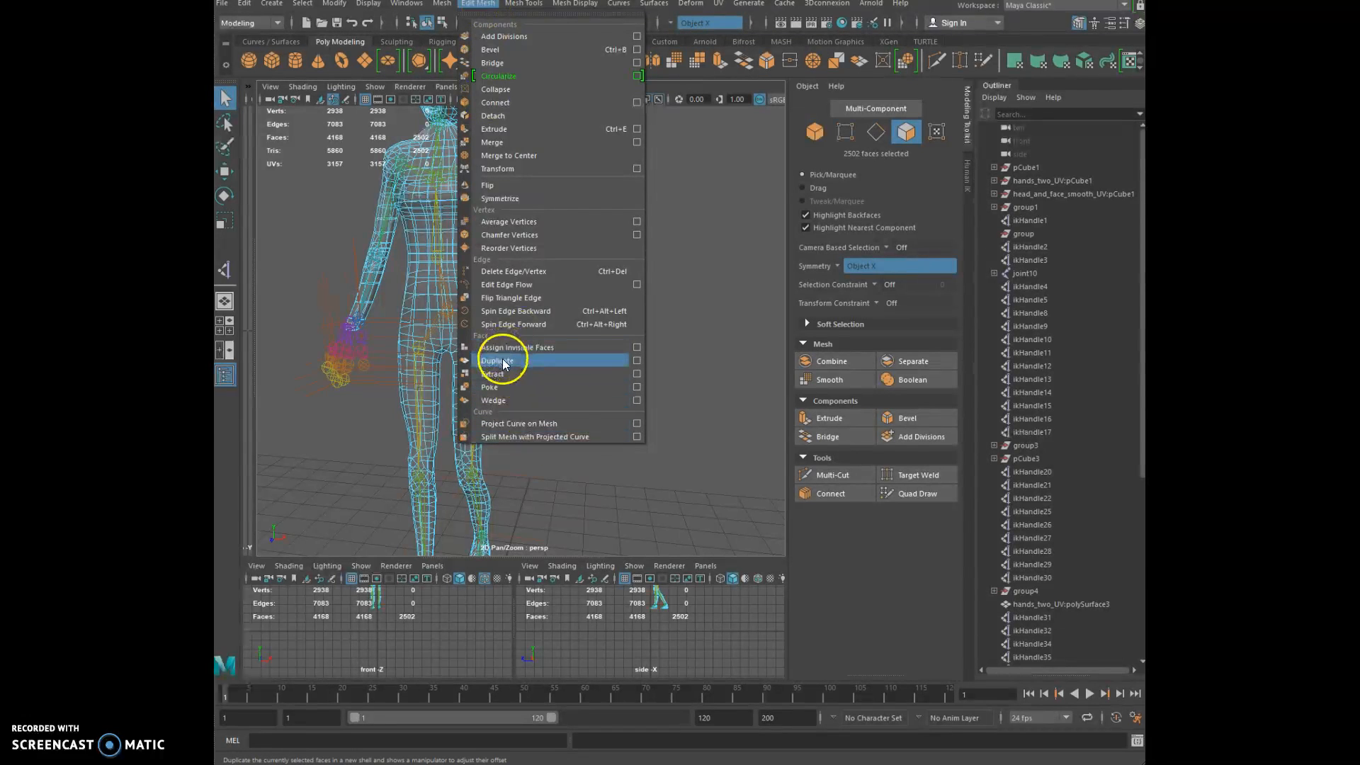
click(497, 360)
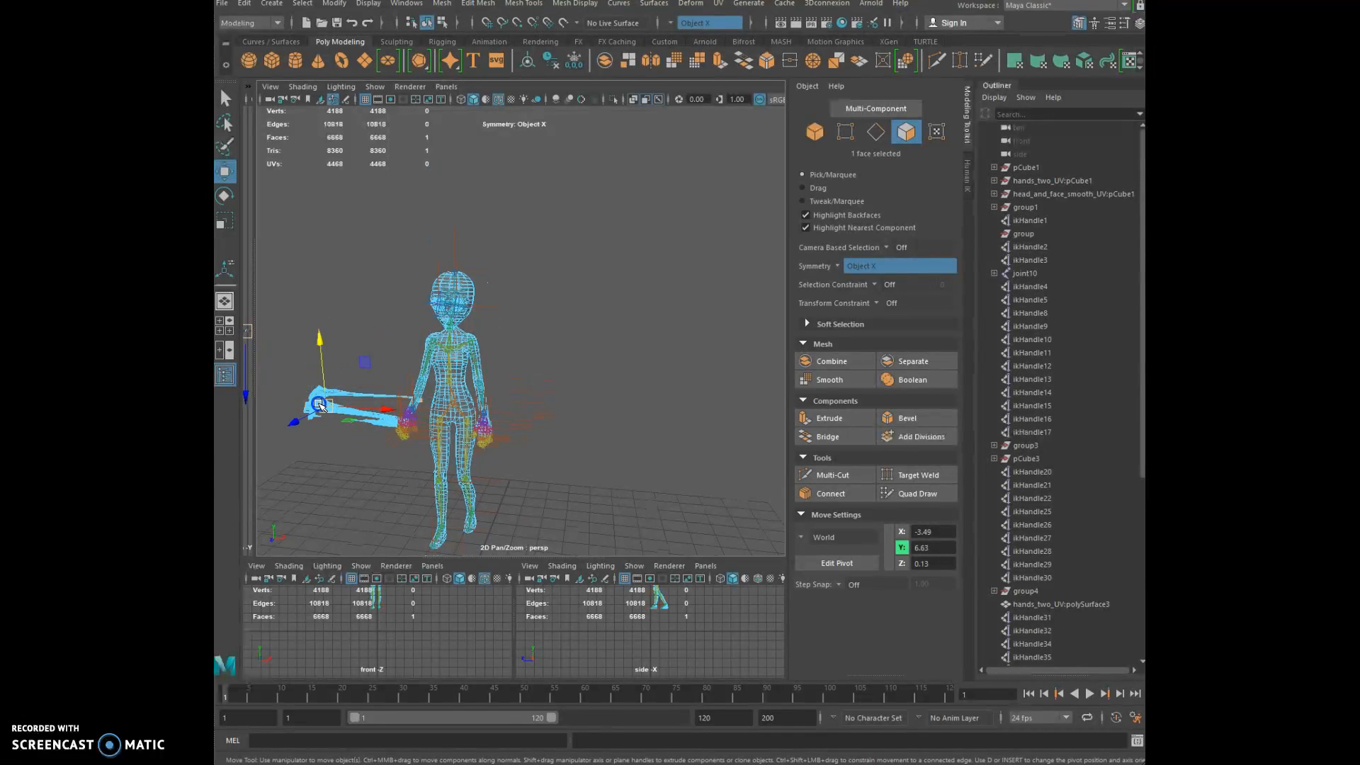
Box-select the 19 extra ikHandle entries together in the Outliner
drag(319, 403, 349, 390)
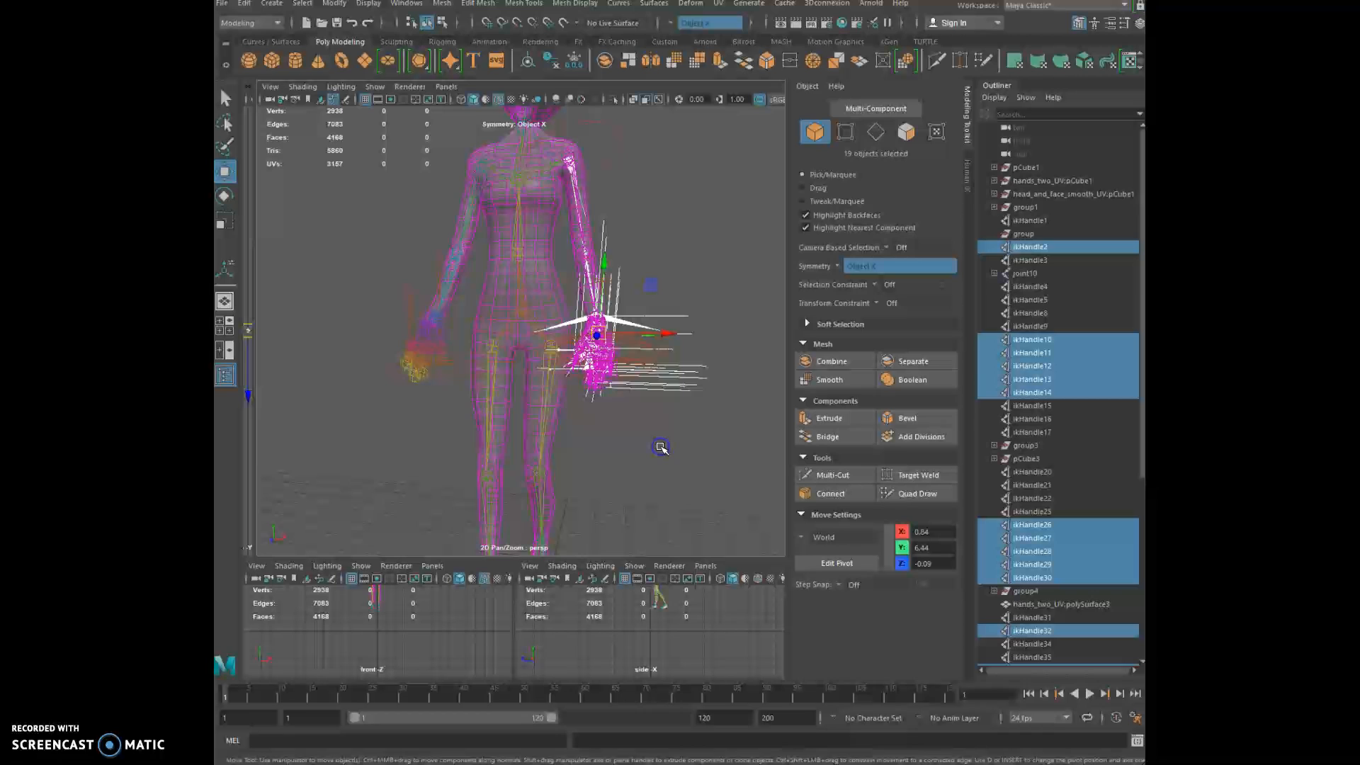
Delete the leftover ikHandle nodes in batches, keeping the groups and meshes
click(663, 434)
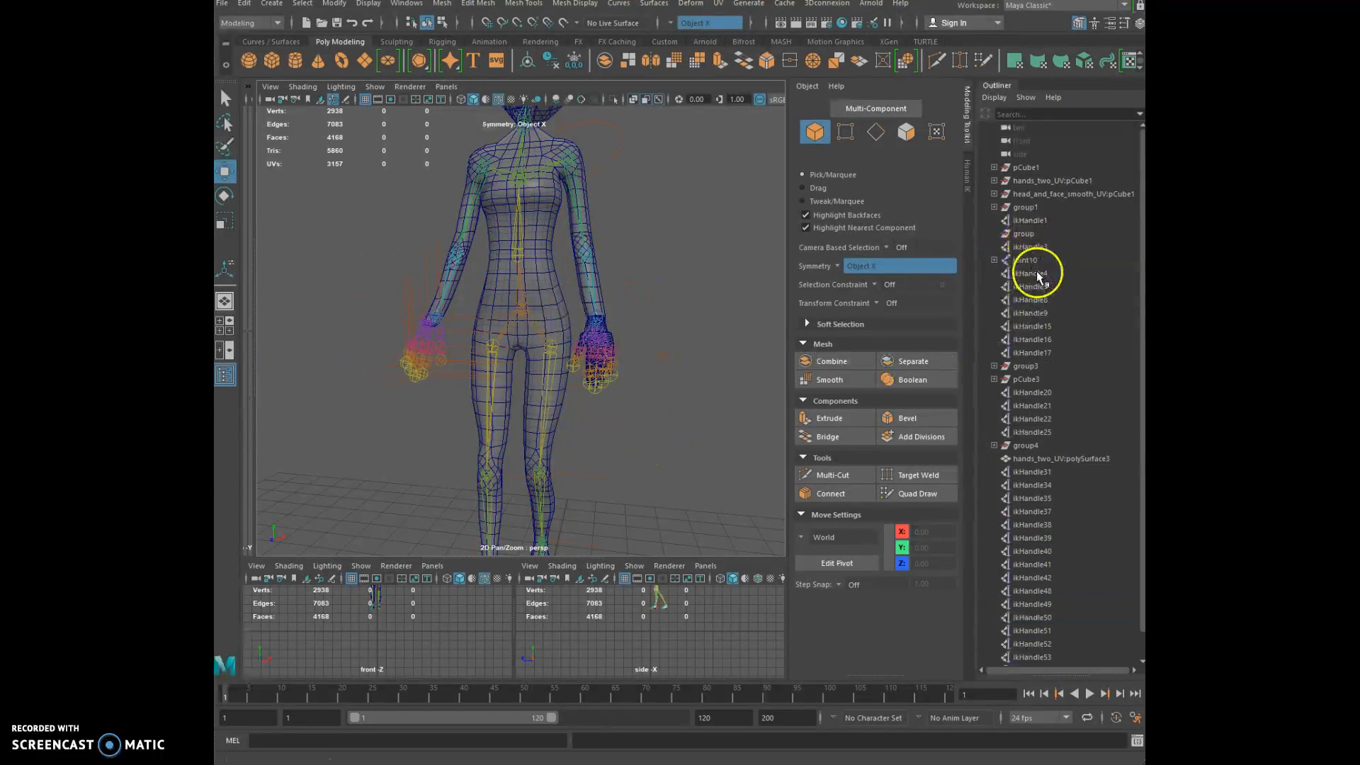
click(1031, 273)
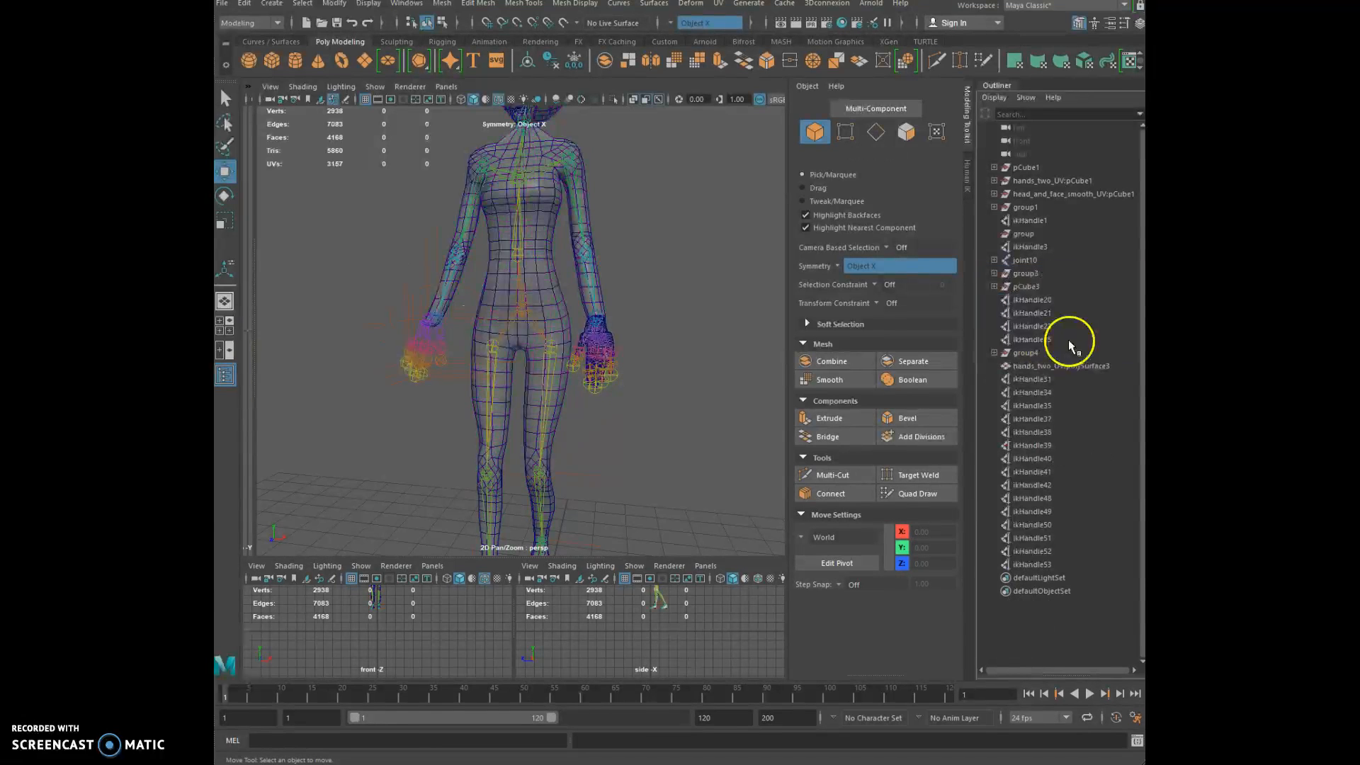
click(1030, 219)
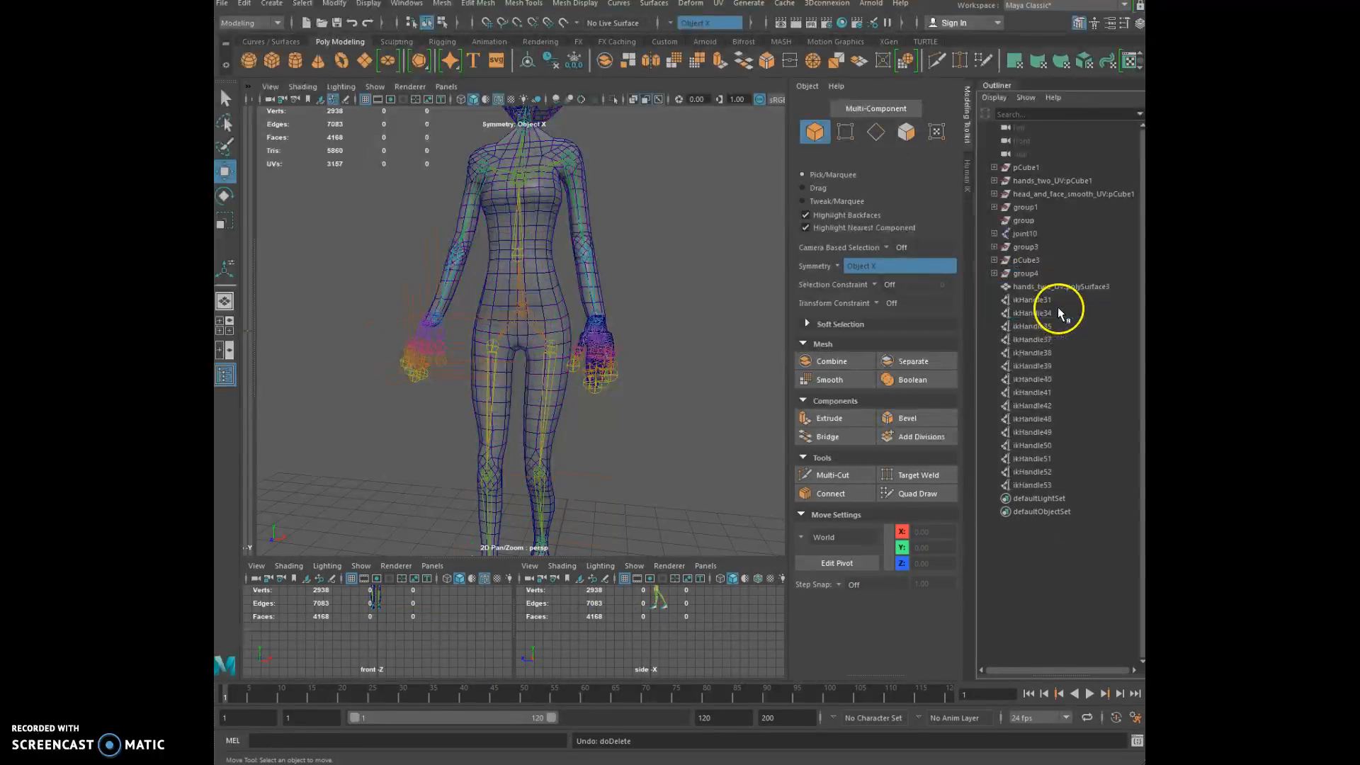
click(1031, 299)
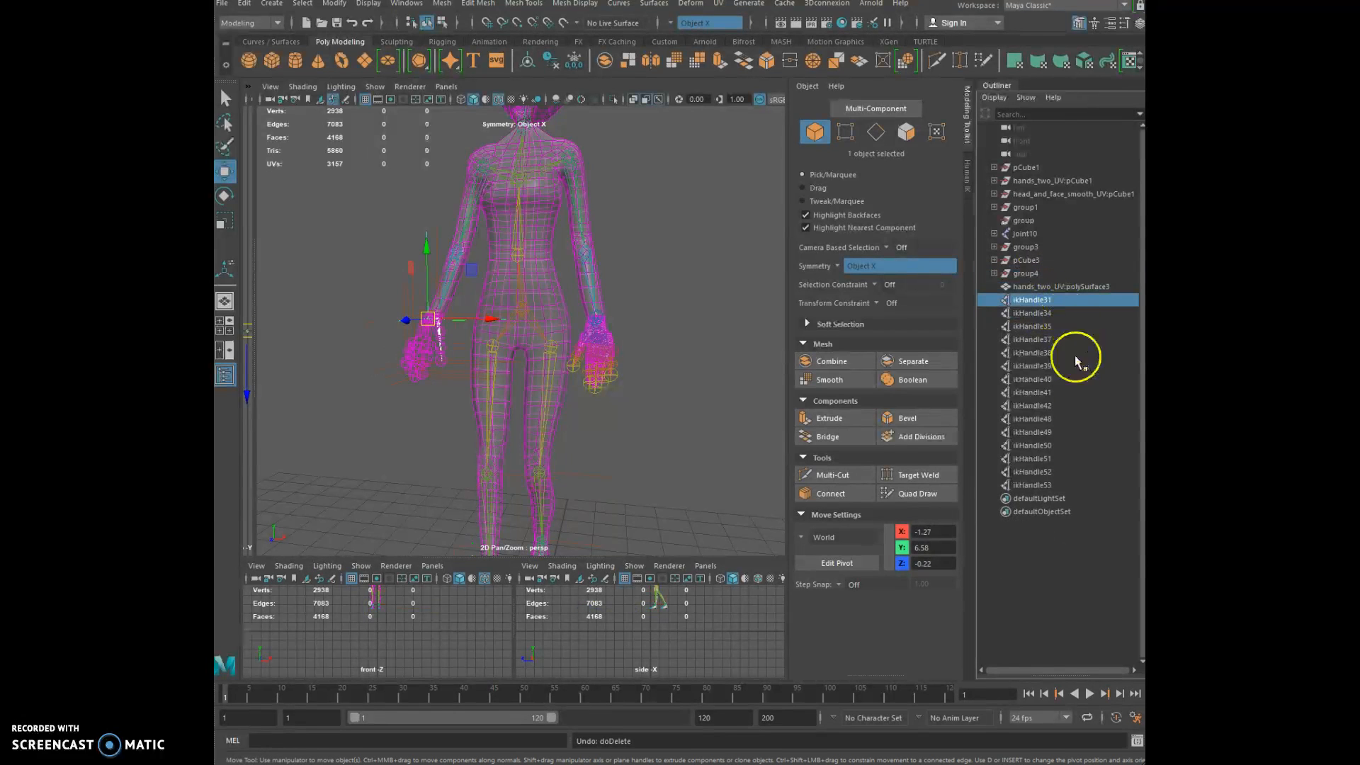
click(1032, 484)
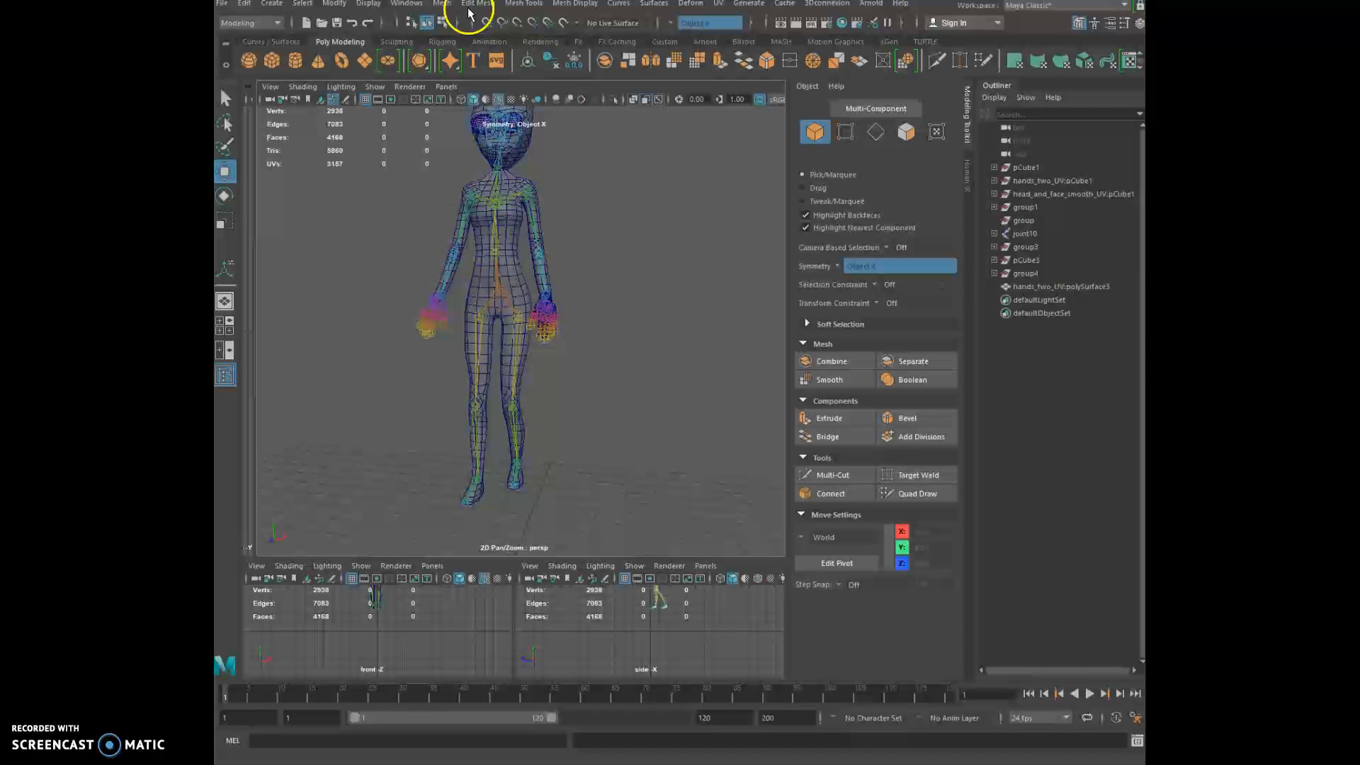
Switch the menu set to Rigging for creating the arm IK handles
click(249, 23)
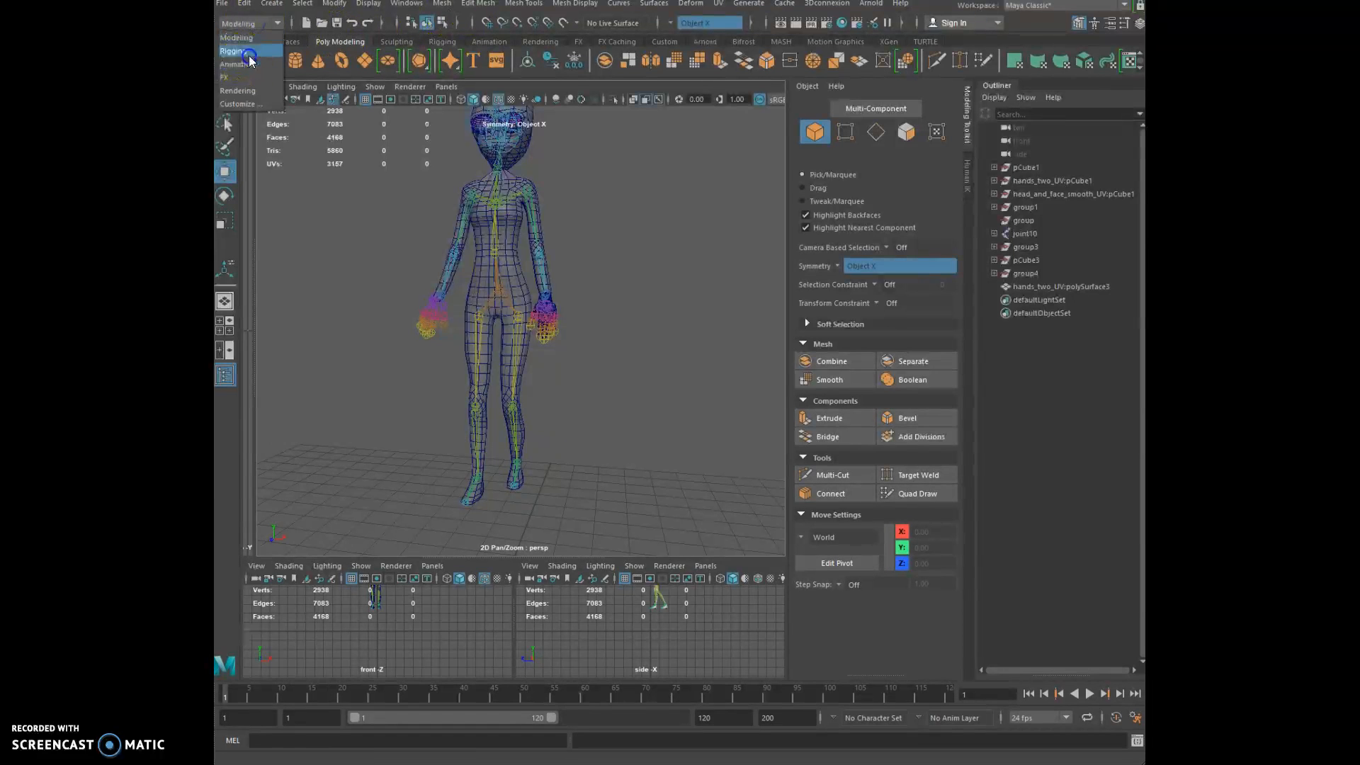
click(231, 50)
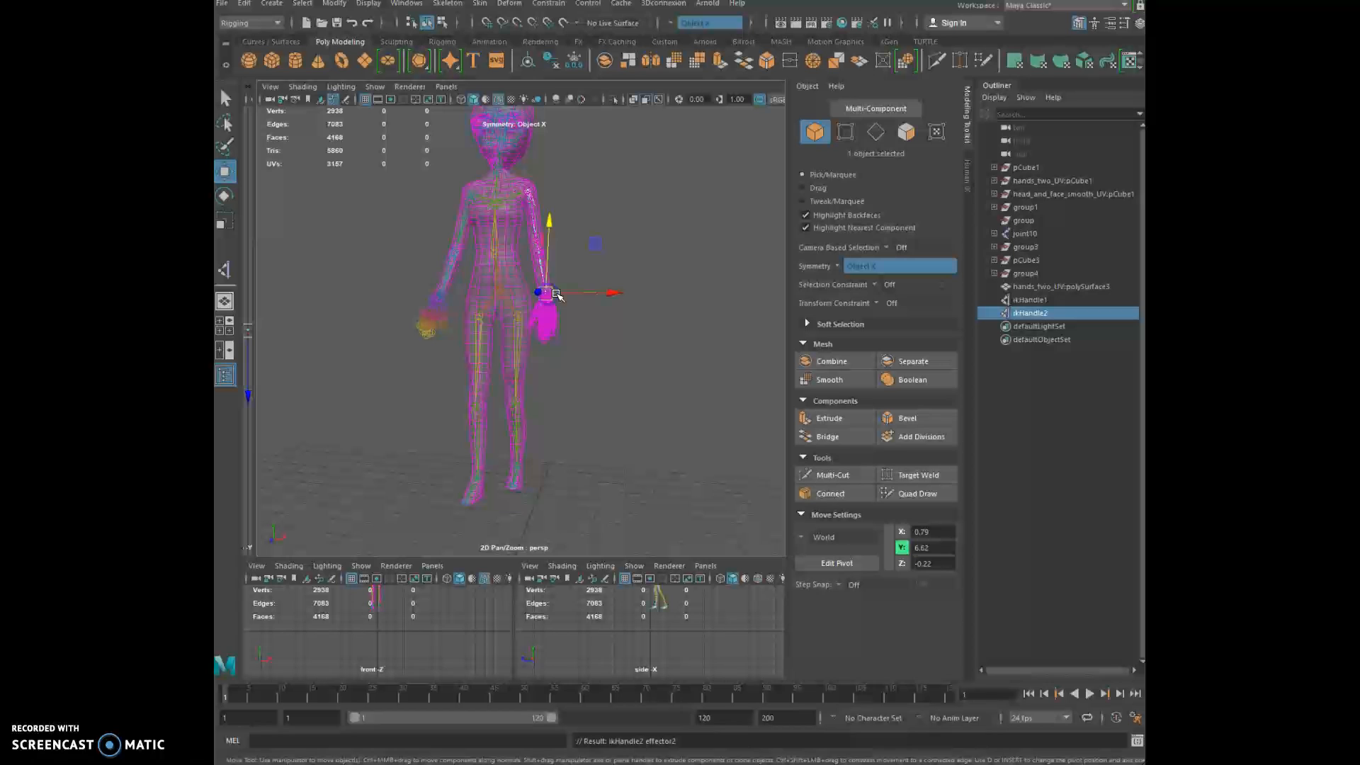
Drag ikHandle2 to lift the arm and move it back to test the bend
drag(555, 294, 542, 256)
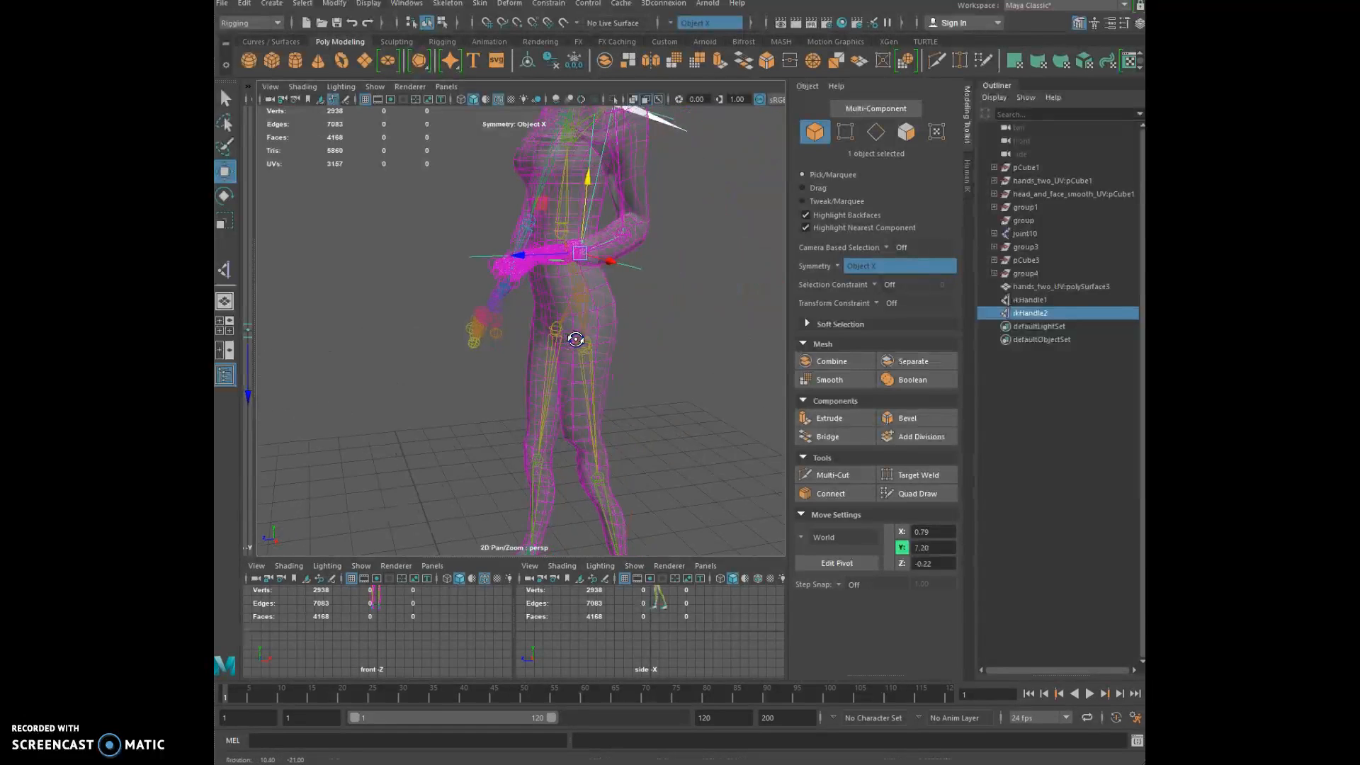
drag(575, 339, 604, 356)
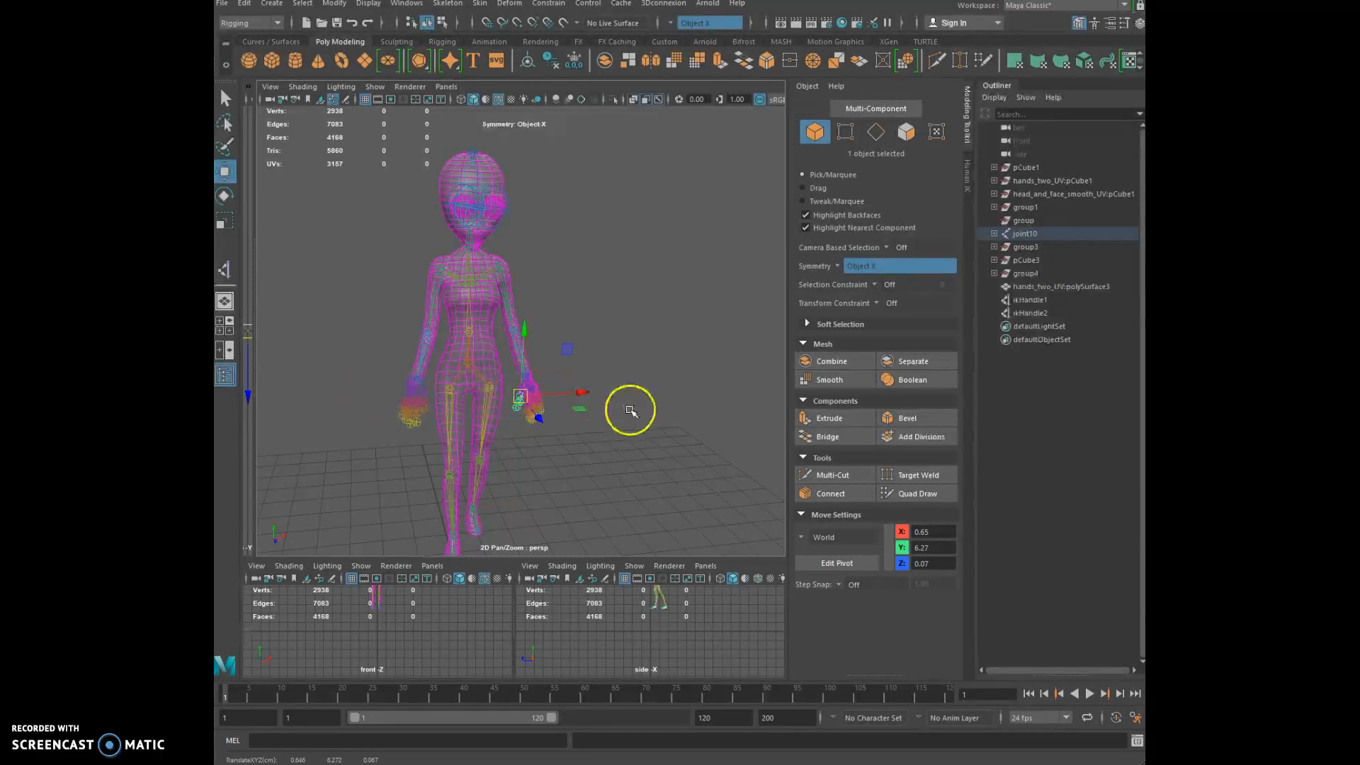
mouse_move(640, 406)
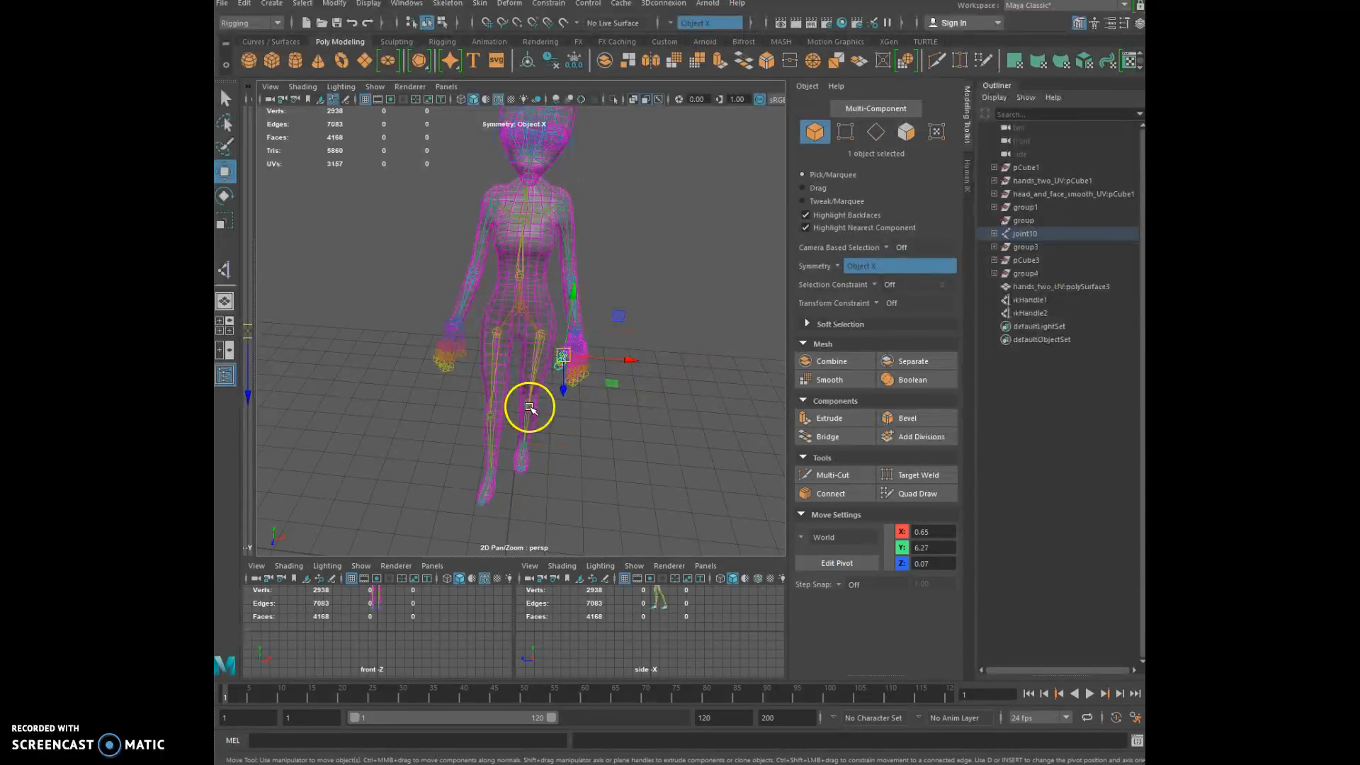
mouse_move(614, 418)
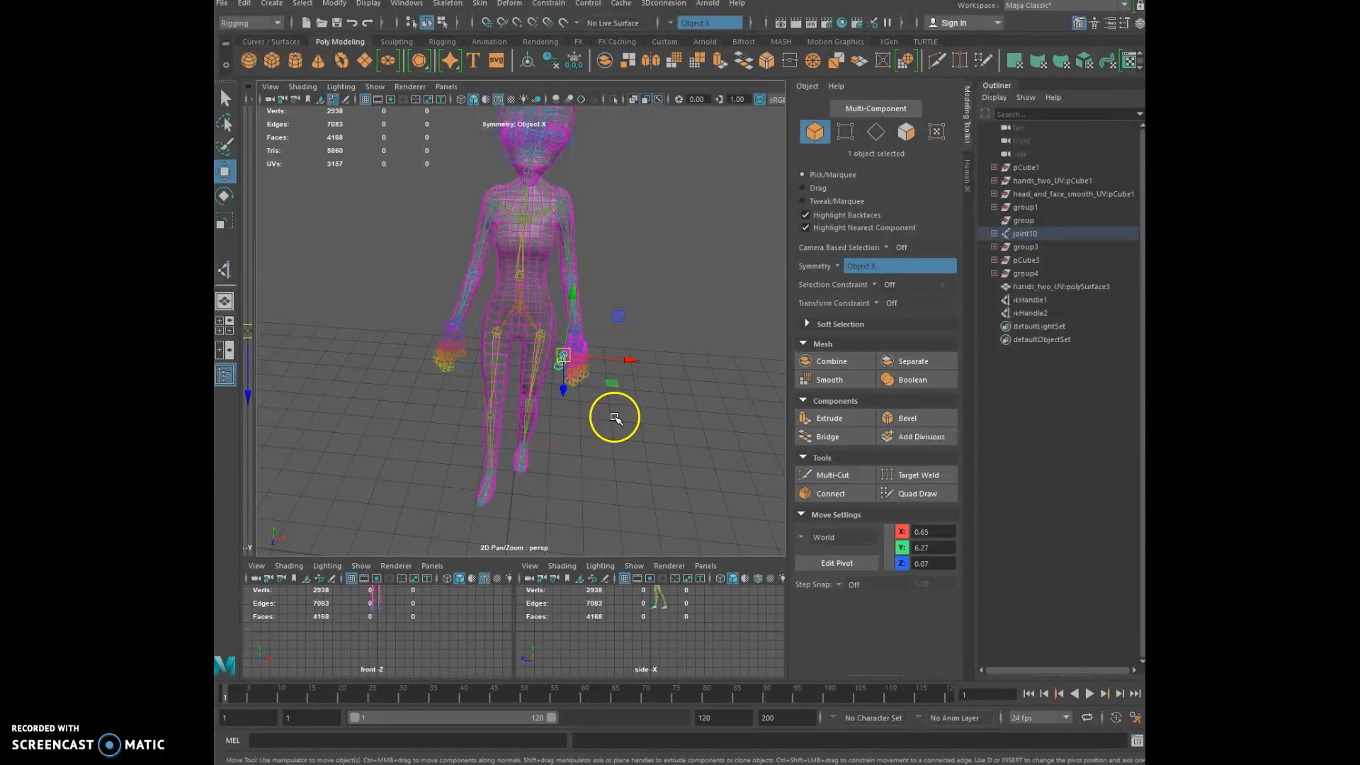